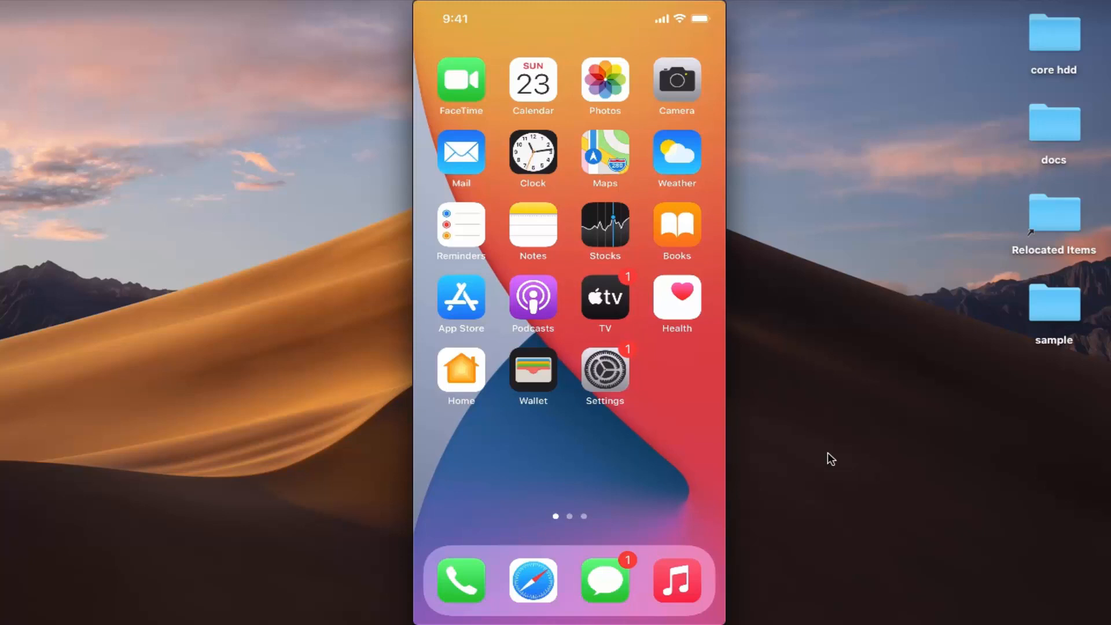
- Open Settings, go to Battery, and review the battery level history and per-app usage
click(604, 369)
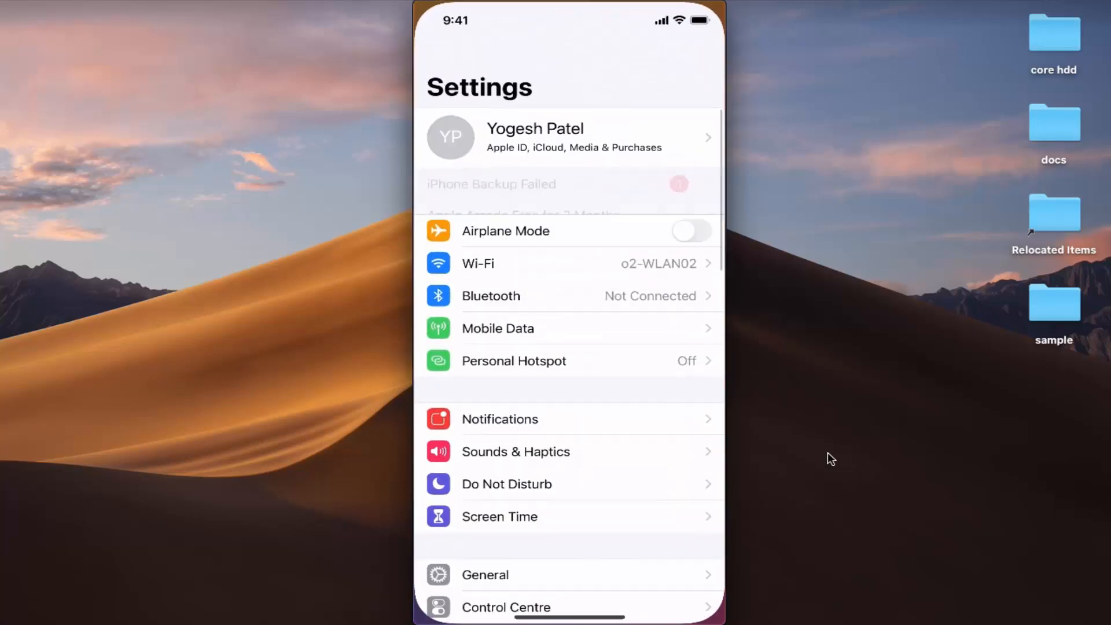
scroll(down, 3)
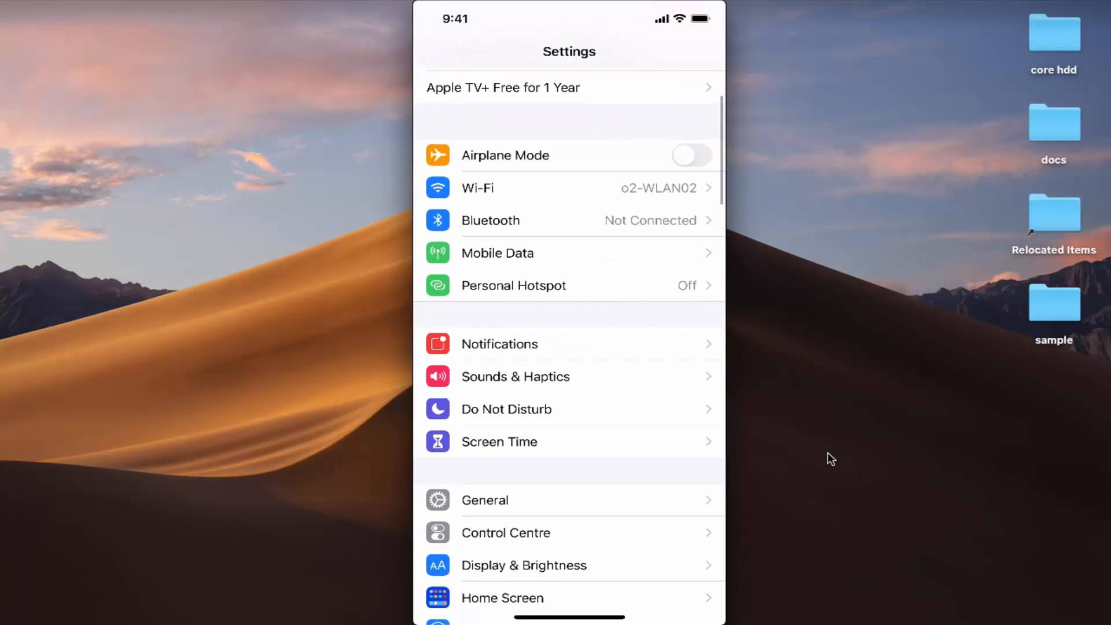
scroll(down, 3)
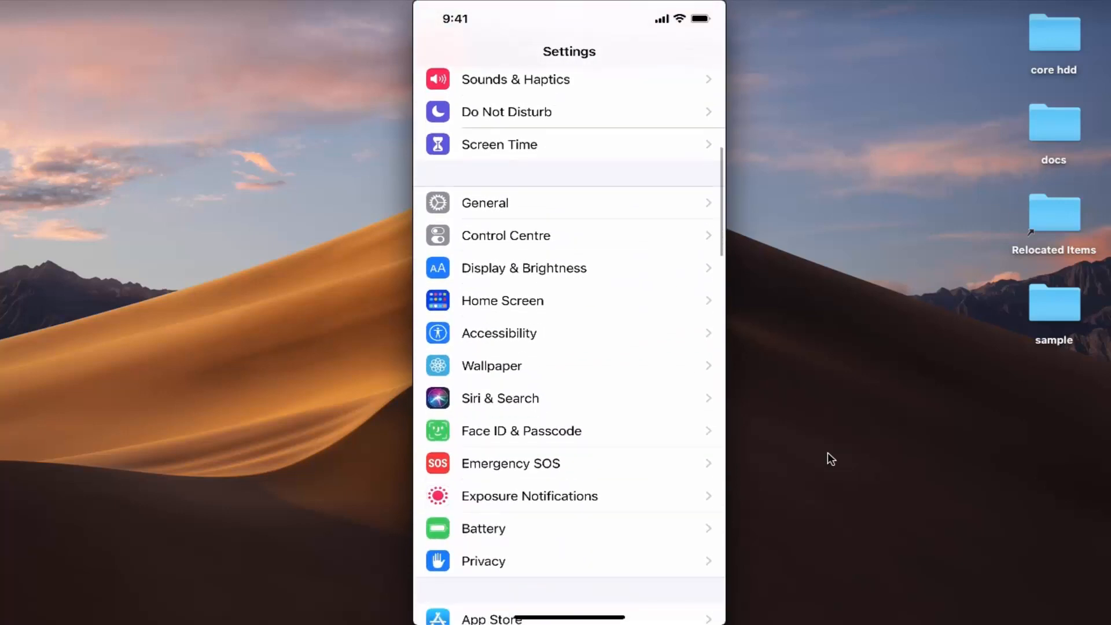
click(483, 528)
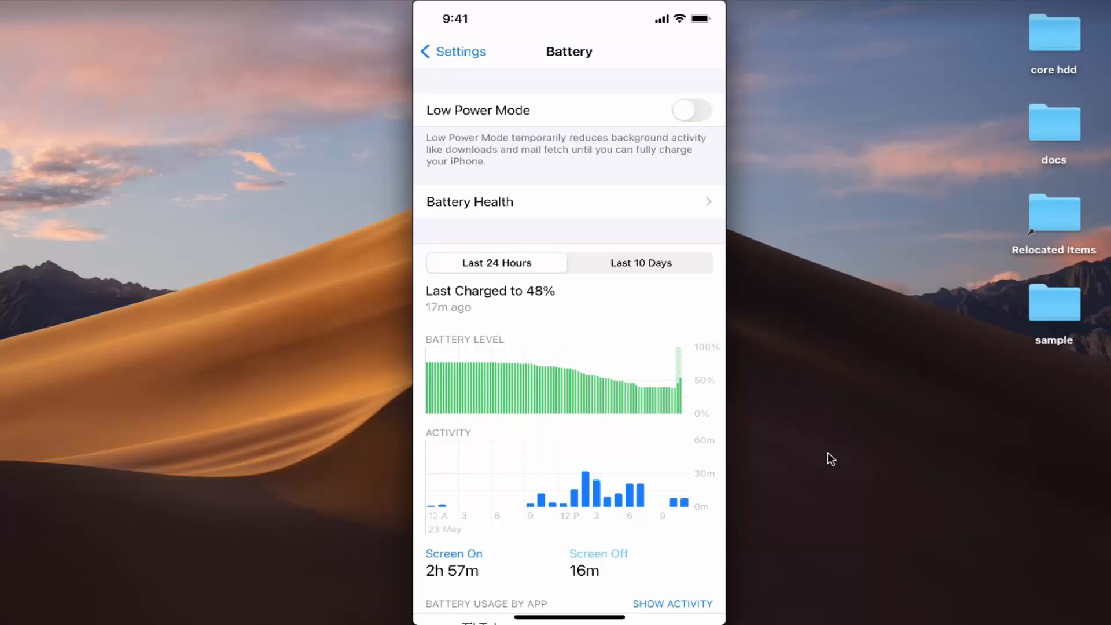
scroll(down, 3)
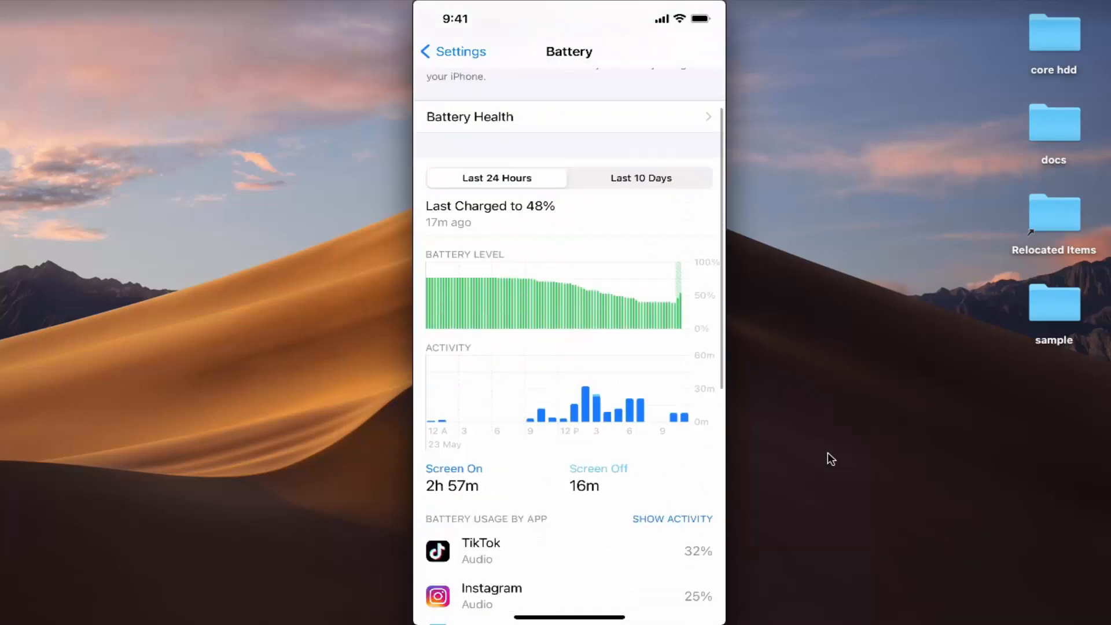
scroll(down, 3)
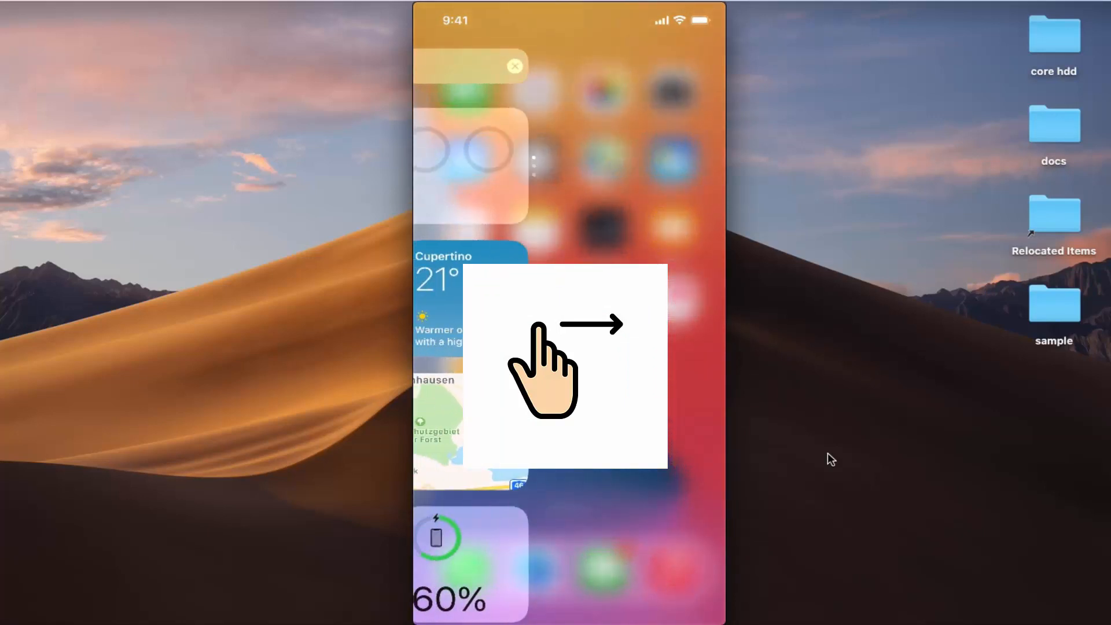
- Search Today View widgets for 'batt' and browse to the Batteries widget showing 60%
text(batt)
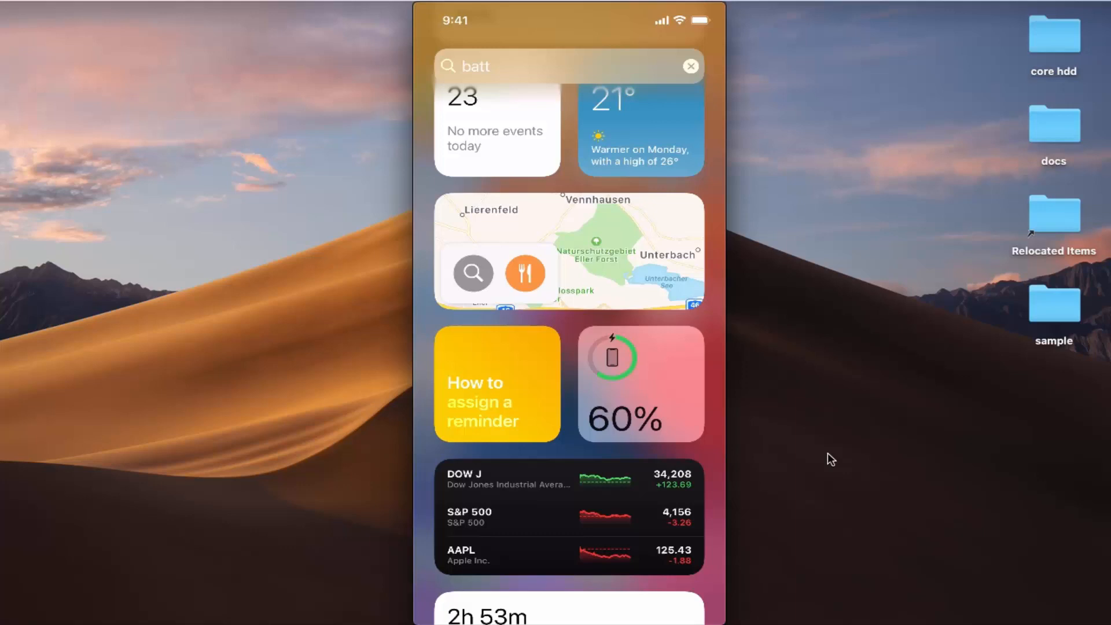
click(635, 383)
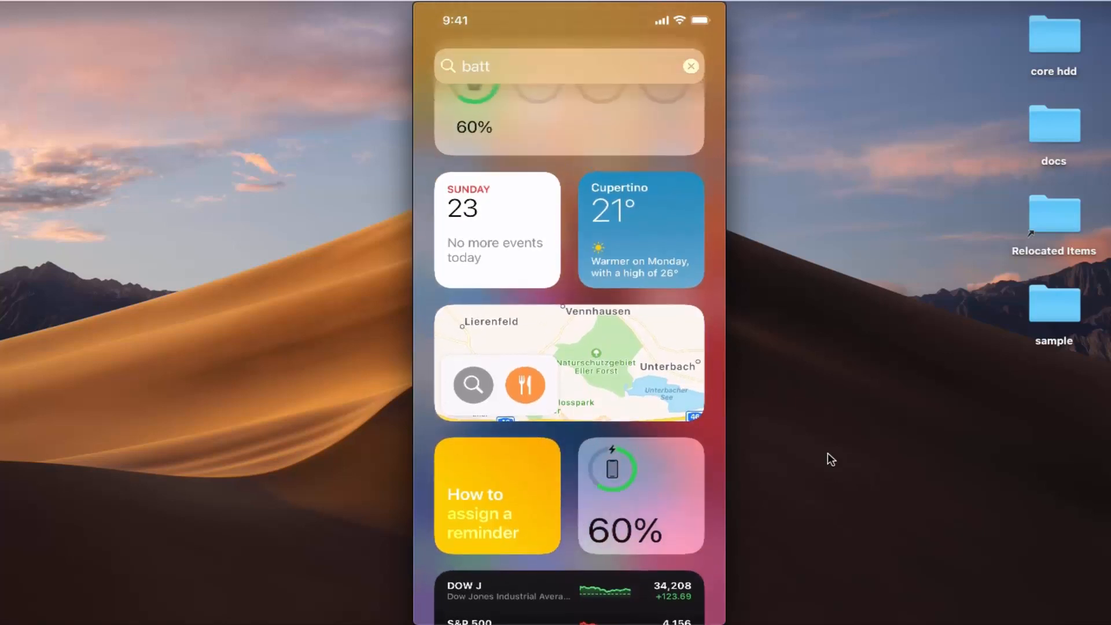
scroll(down, 3)
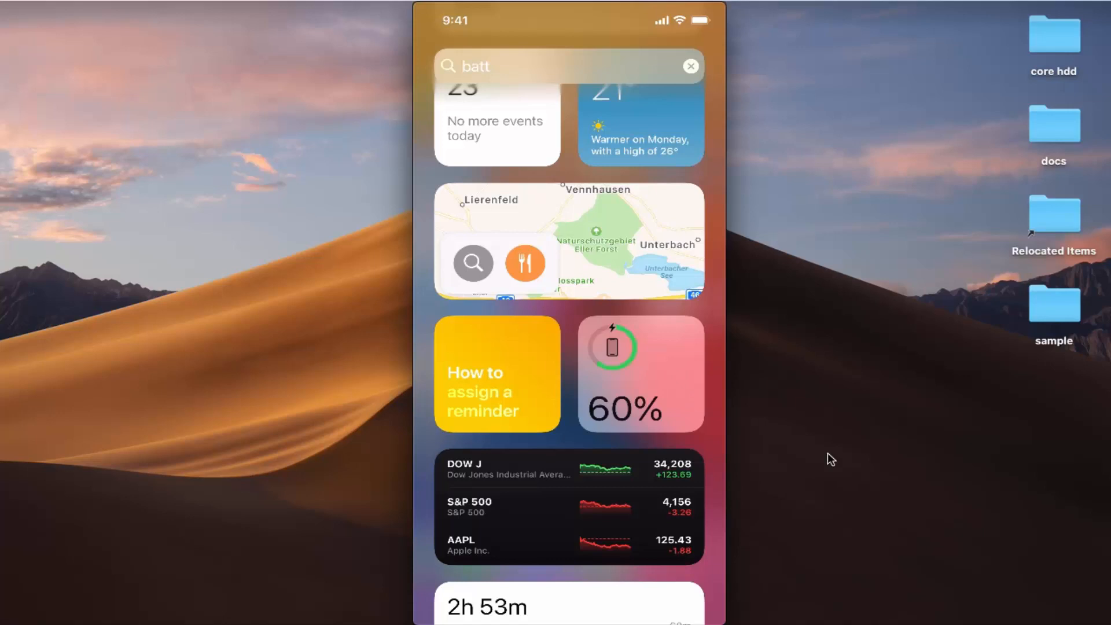
scroll(down, 3)
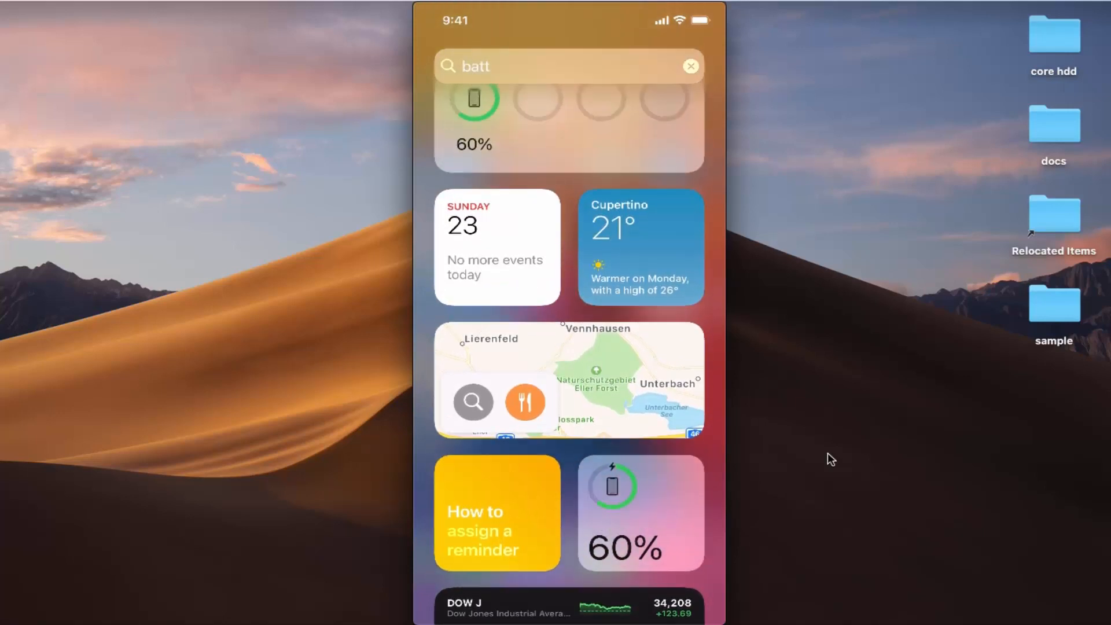
scroll(down, 3)
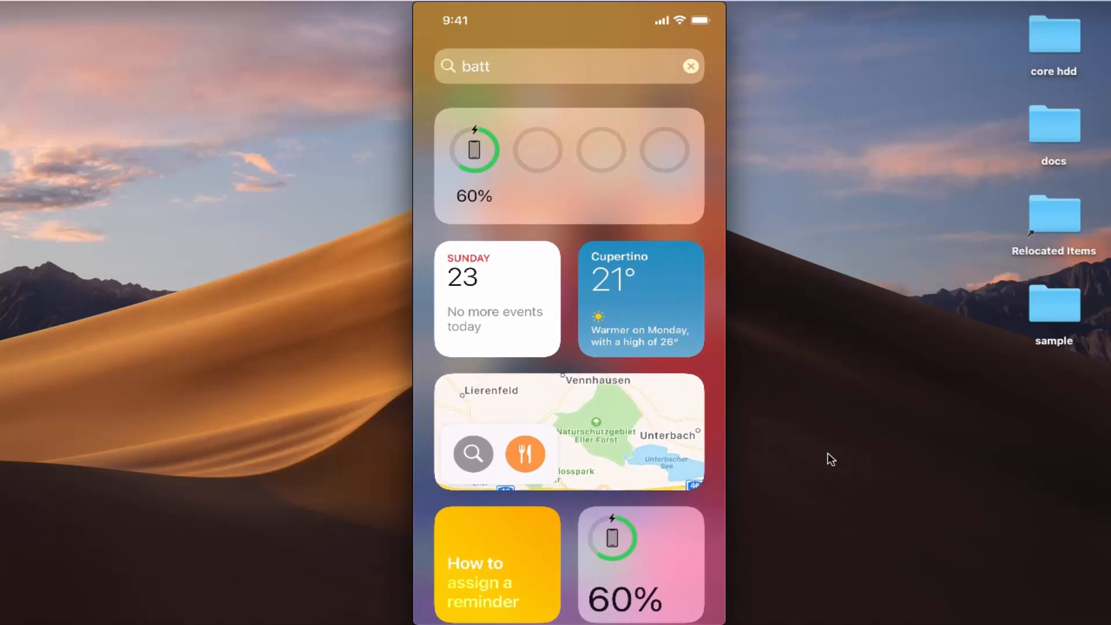
scroll(down, 3)
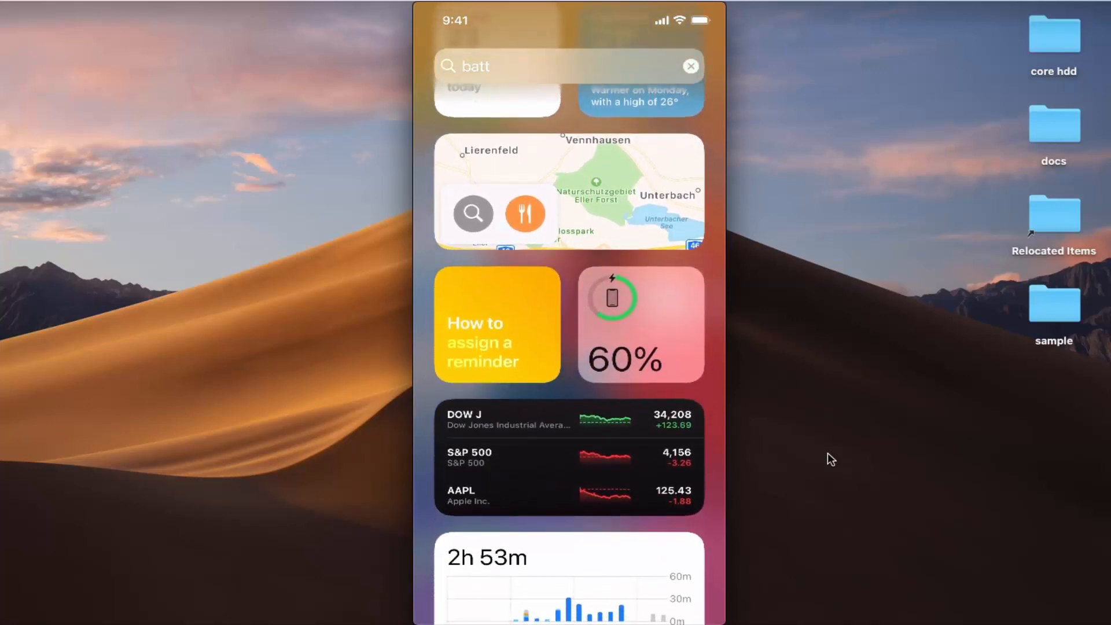